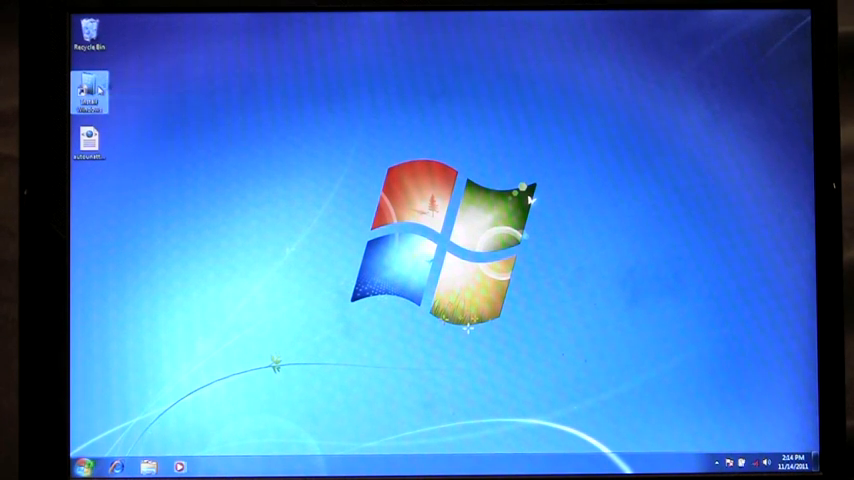
- Launch Windows Developer Preview Setup from the desktop icon and advance to the media choice page
{"action": "double_click", "coordinate": [89, 95]}
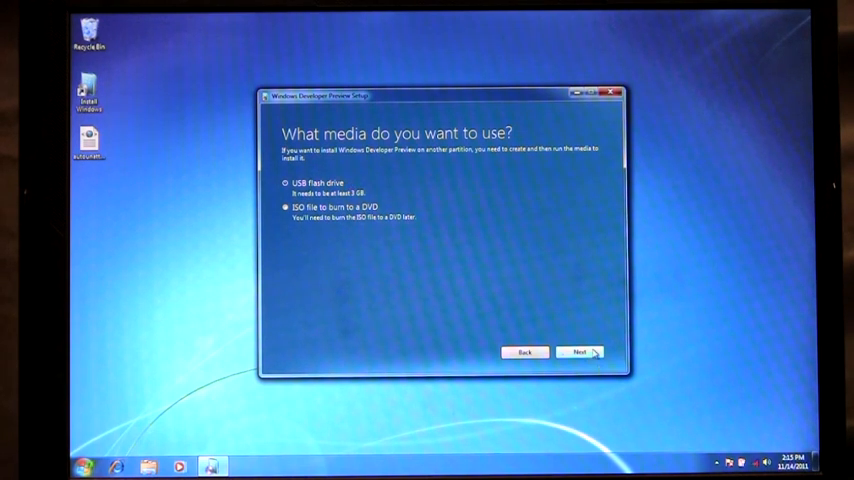
- Choose USB flash drive media, select removable drive F, and confirm erasing its data
{"action": "left_click", "coordinate": [580, 351]}
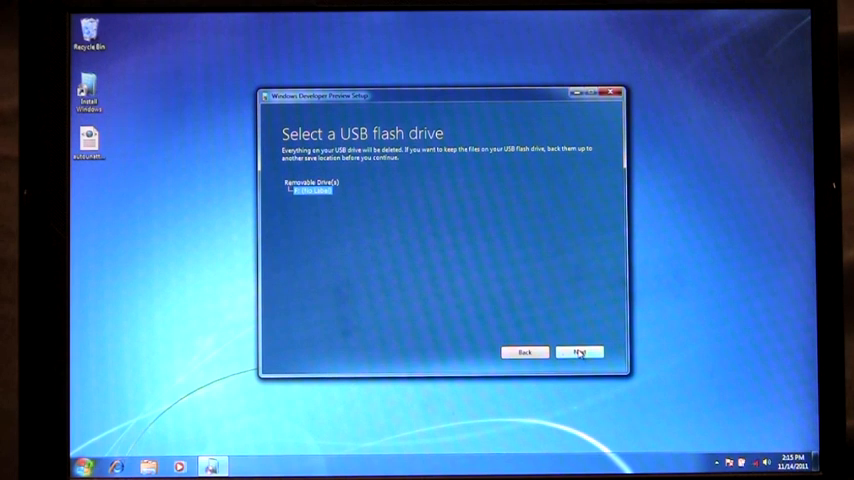
{"action": "left_click", "coordinate": [578, 352]}
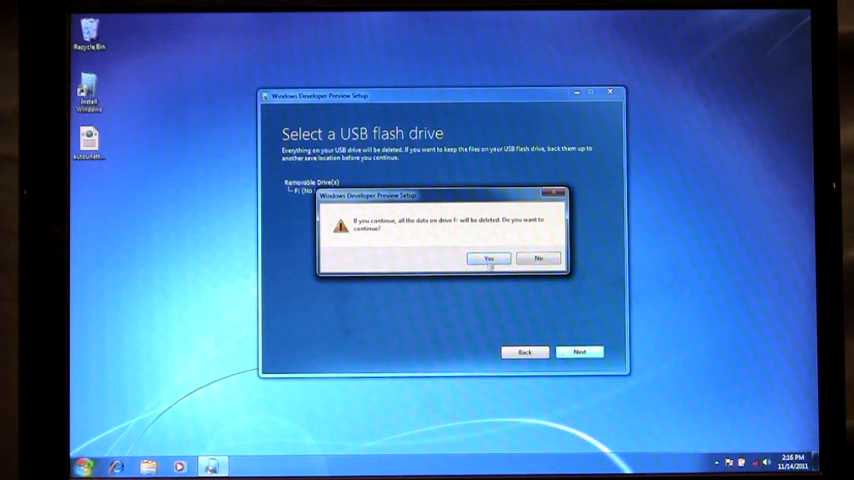
{"action": "left_click", "coordinate": [488, 258]}
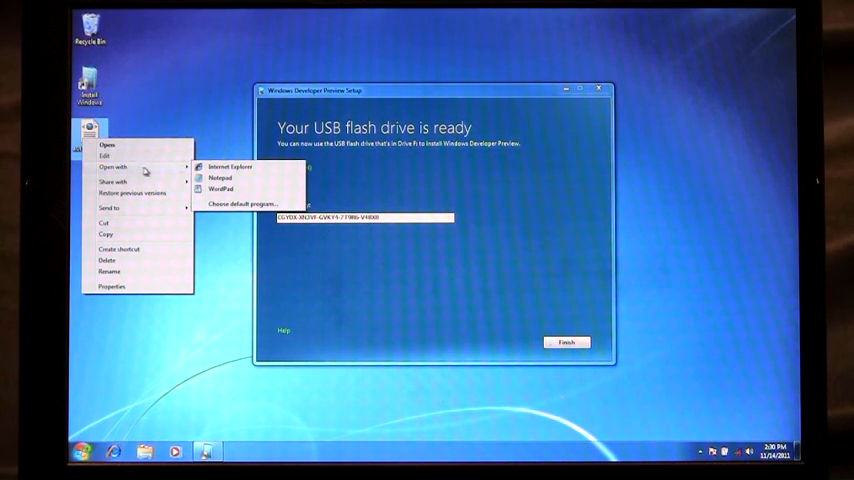
{"action": "mouse_move", "coordinate": [218, 181]}
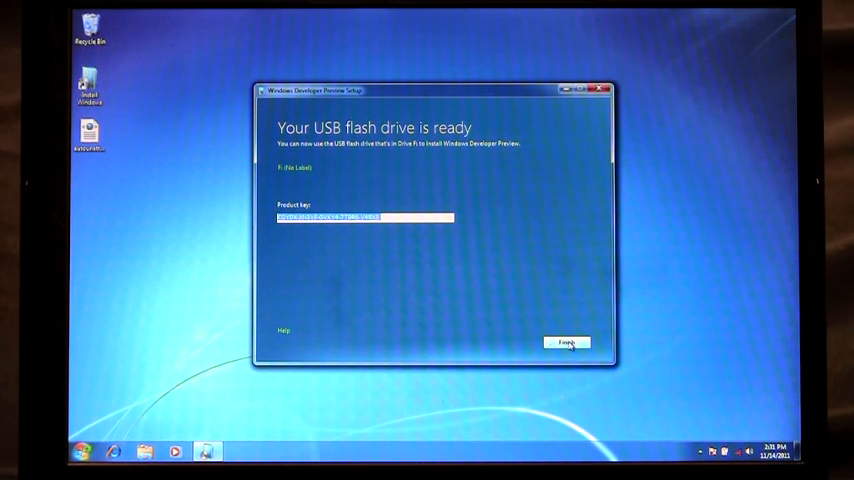
- Finish setup, open Removable Disk (F:) to add autounattend.xml, then close its window
{"action": "left_click", "coordinate": [565, 343]}
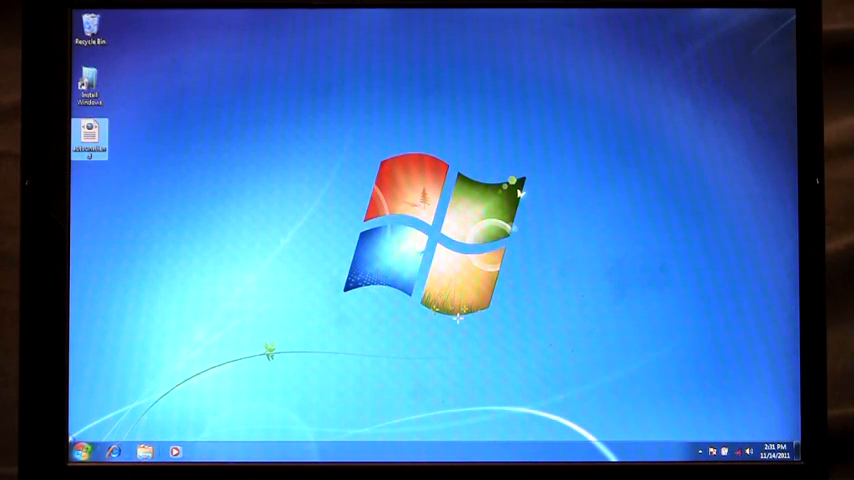
{"action": "left_click", "coordinate": [82, 452]}
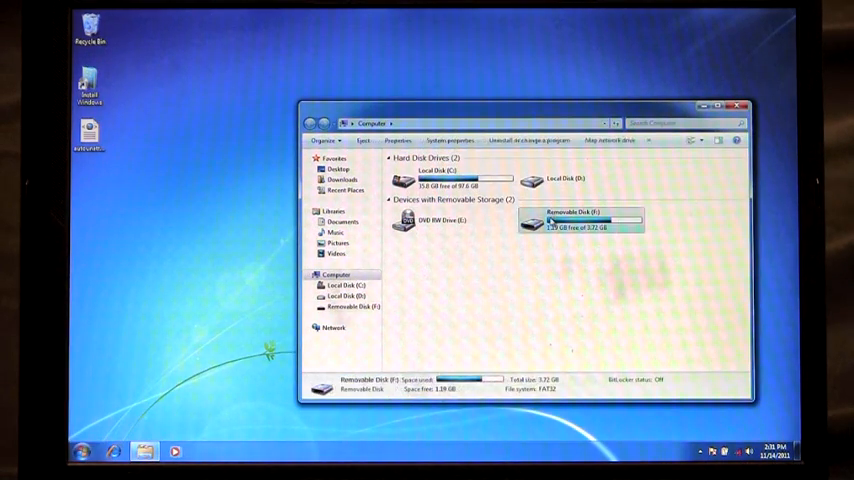
{"action": "double_click", "coordinate": [583, 225]}
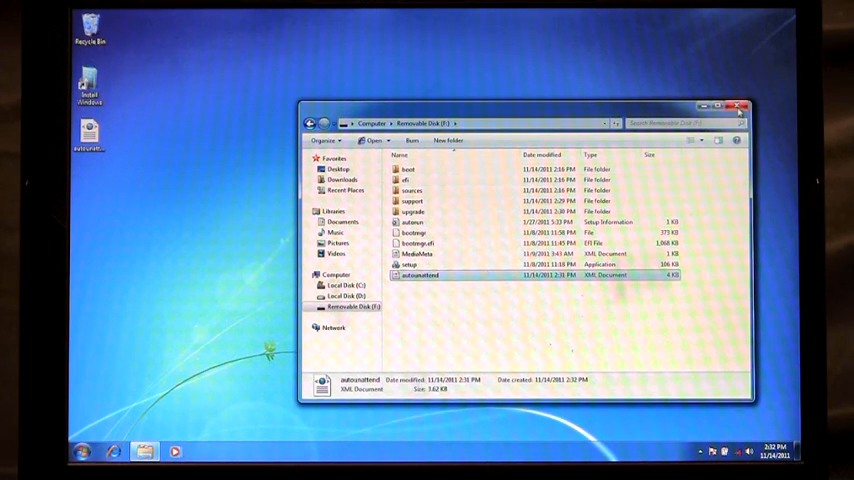
{"action": "left_click", "coordinate": [740, 107]}
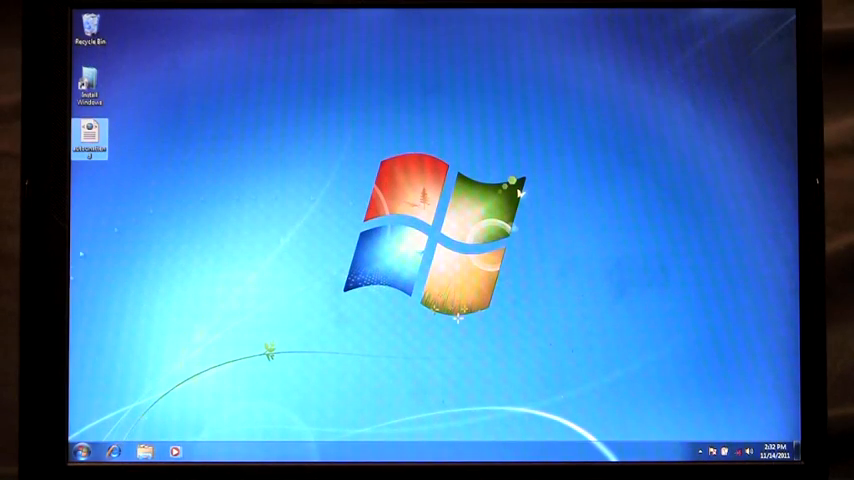
- Restart the computer via the Start menu's Shut down options
{"action": "left_click", "coordinate": [84, 452]}
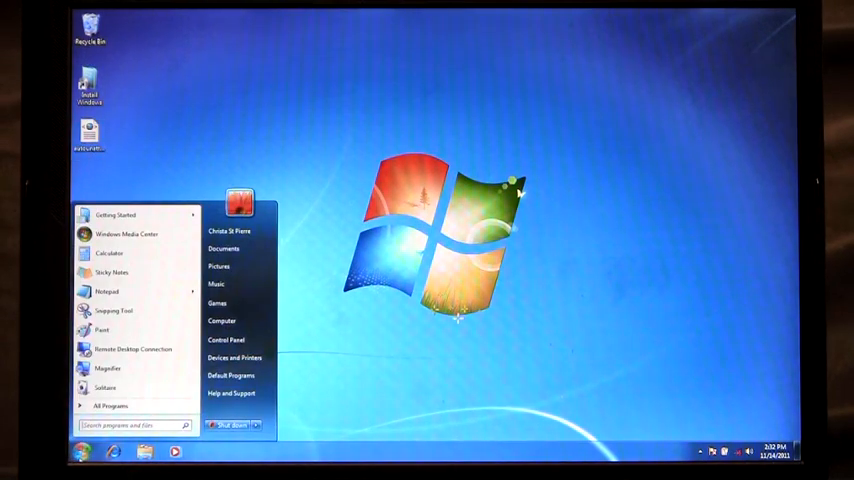
{"action": "left_click", "coordinate": [255, 425]}
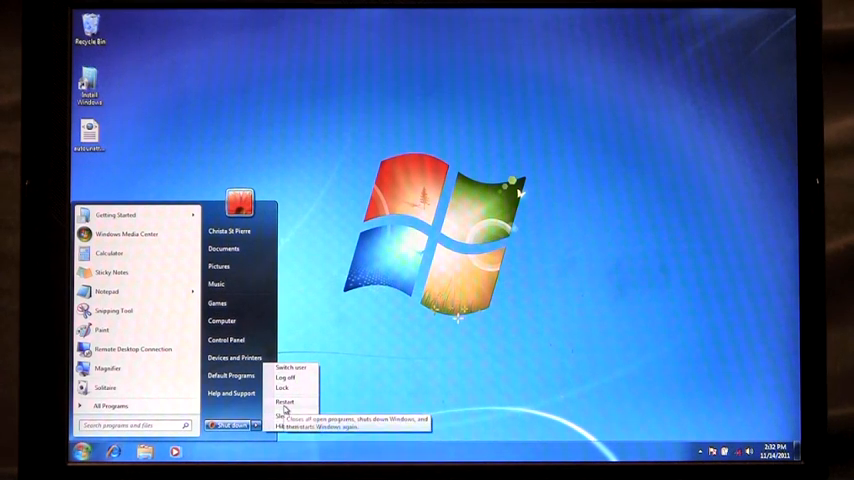
{"action": "left_click", "coordinate": [285, 401]}
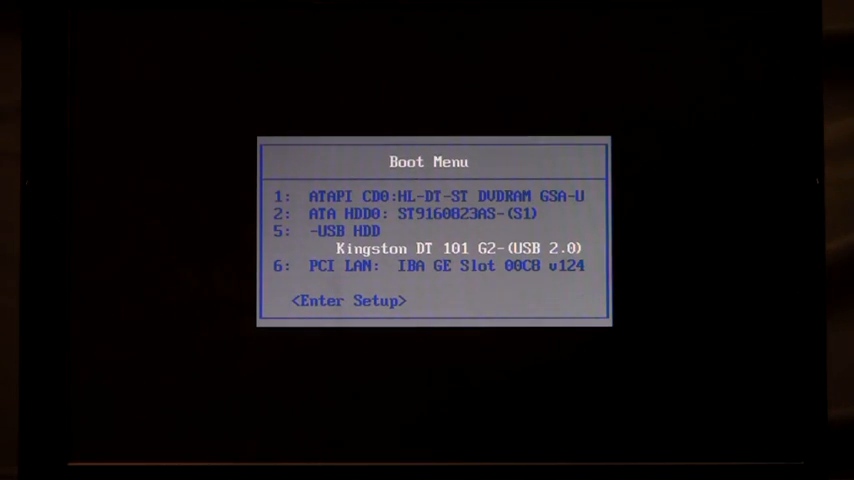